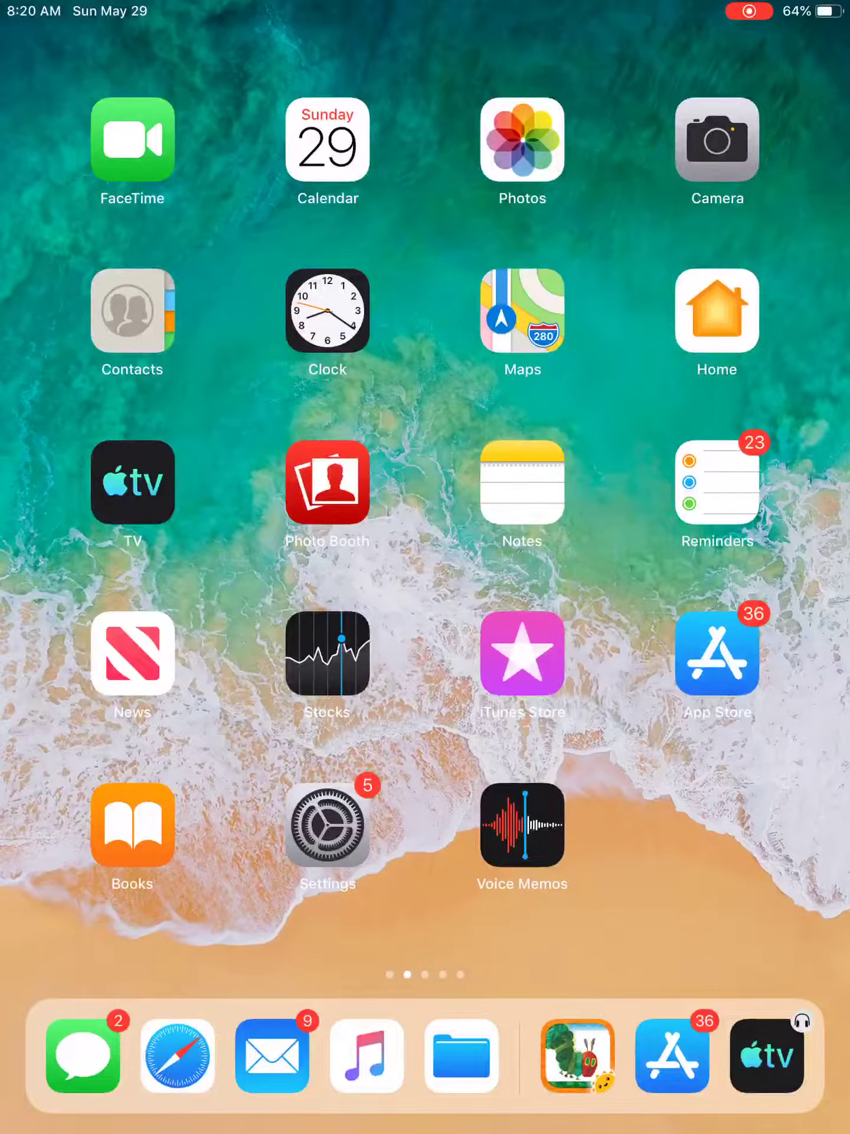
# Launch Settings from the home screen, landing on the Wallpaper stills collection.
pyautogui.hscroll(-3)
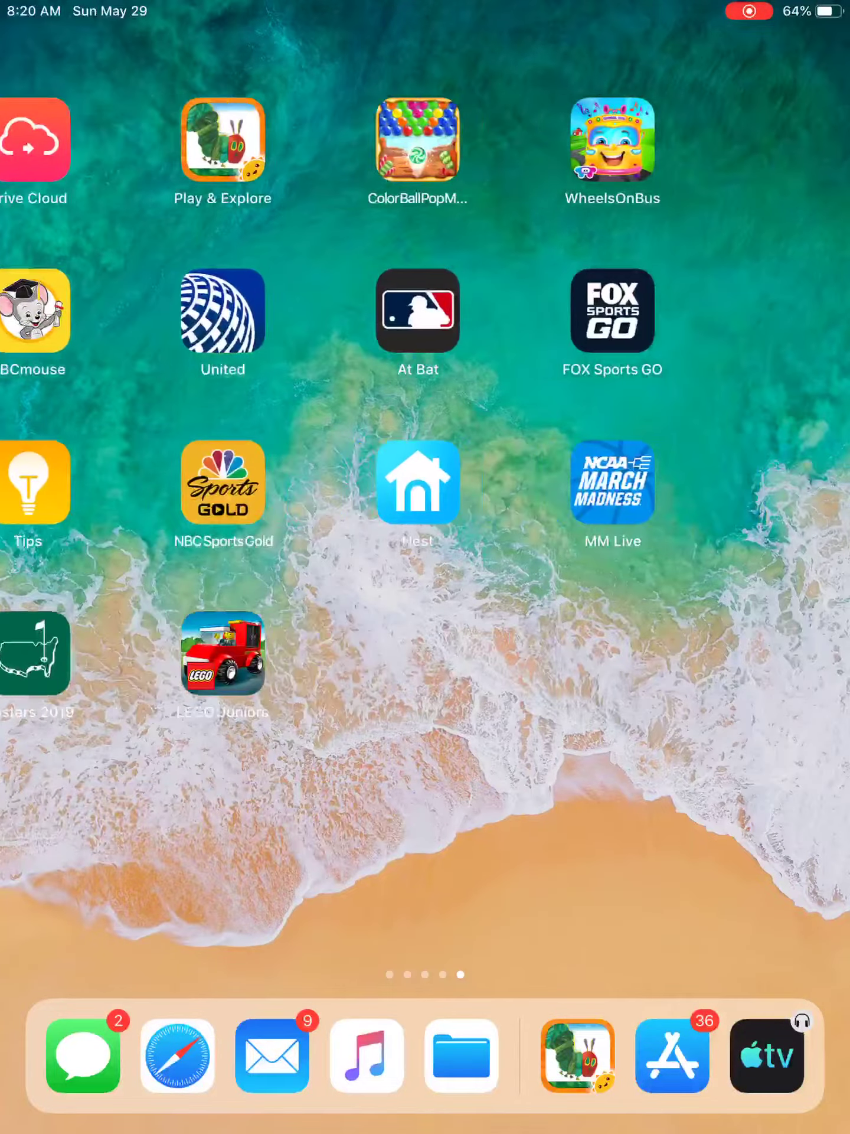
pyautogui.hscroll(-3)
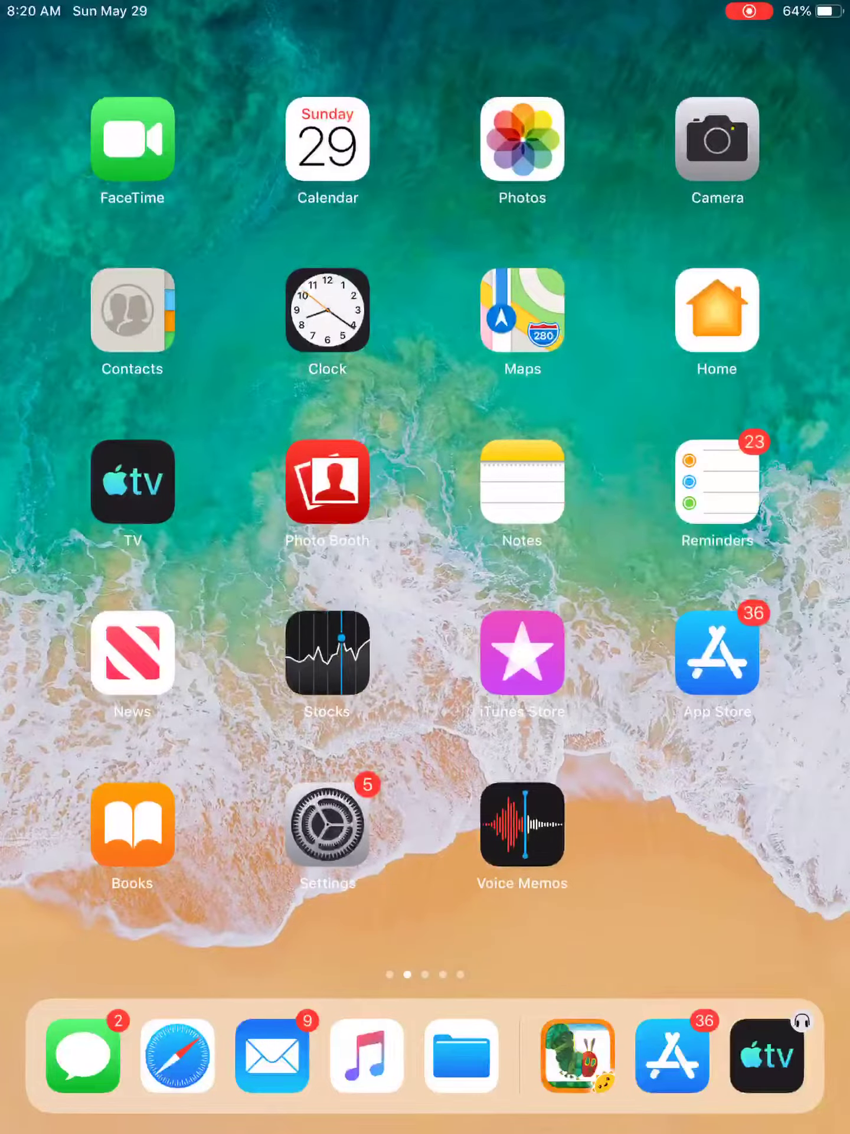
pyautogui.click(328, 824)
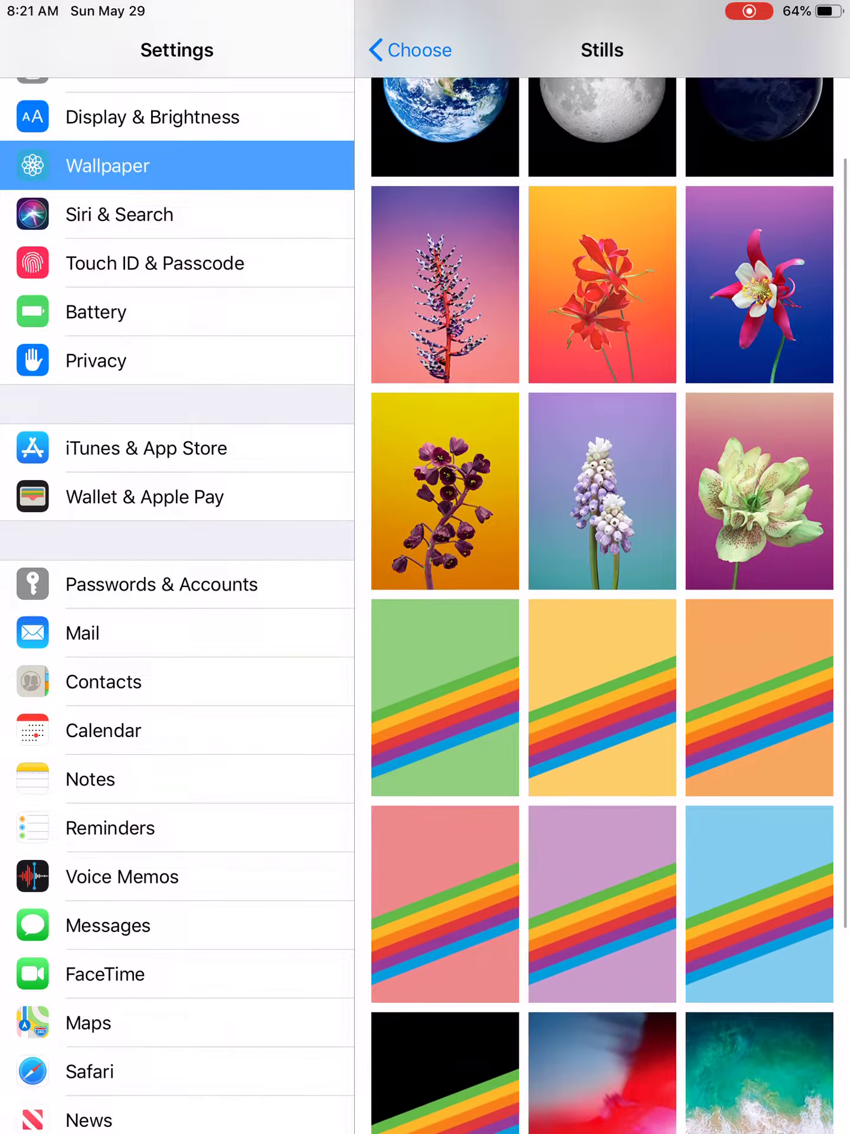
# Go to General > Software Update and let the update check fail with an error.
pyautogui.click(758, 283)
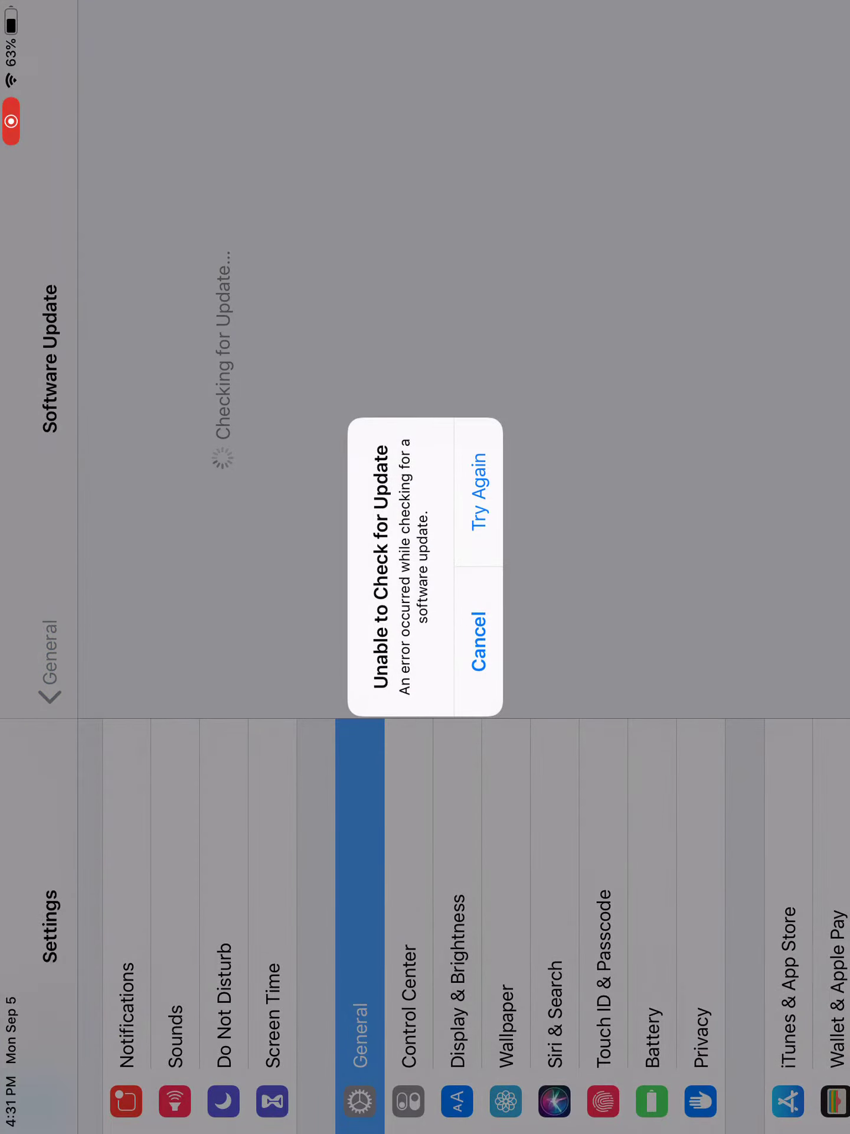
# Retry the update check, then follow the Apple ID Verification alert to the password prompt.
pyautogui.click(476, 644)
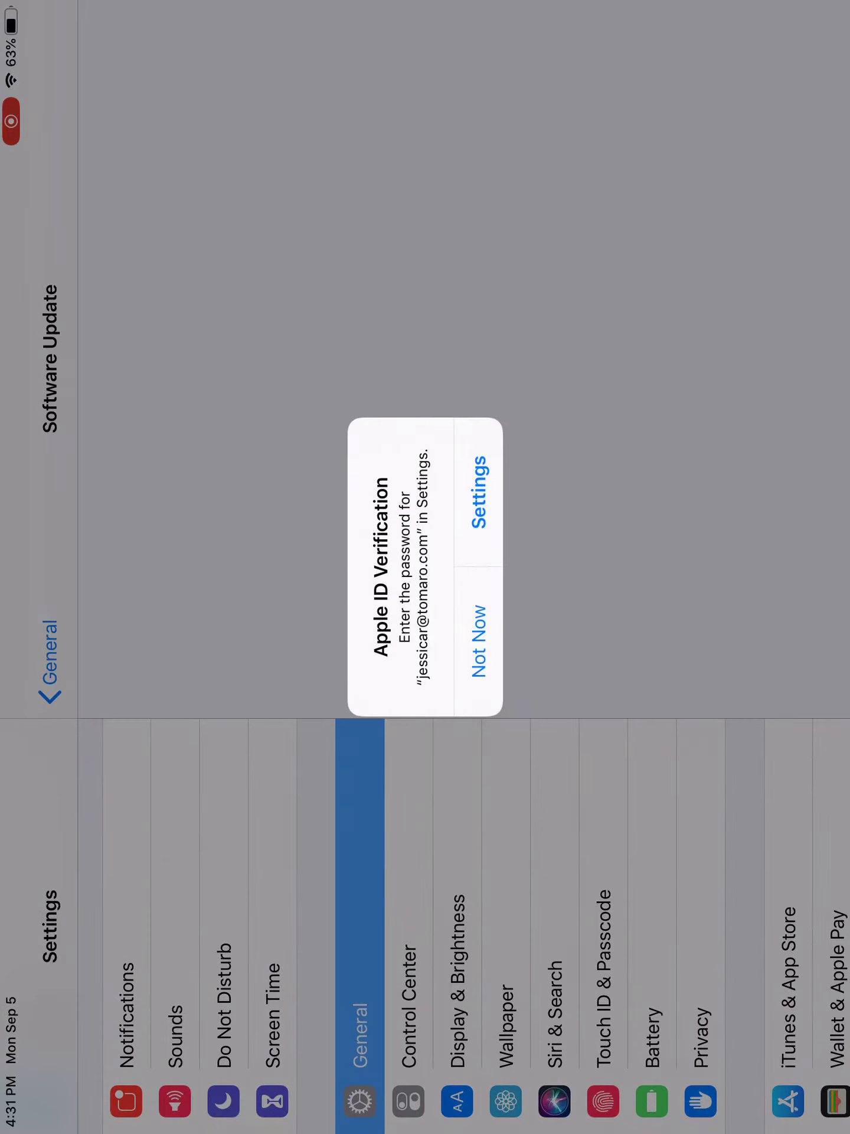
pyautogui.click(480, 501)
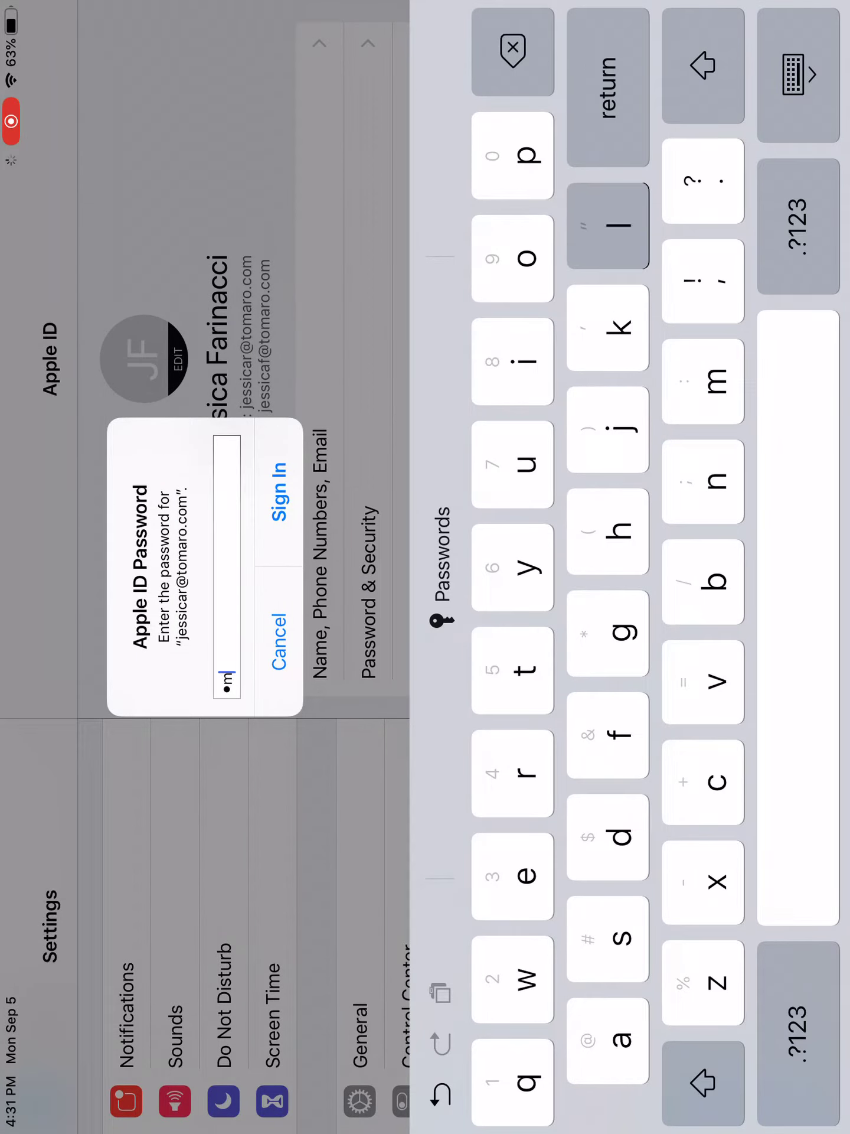
# Finish the Apple ID password and sign in.
pyautogui.click(513, 669)
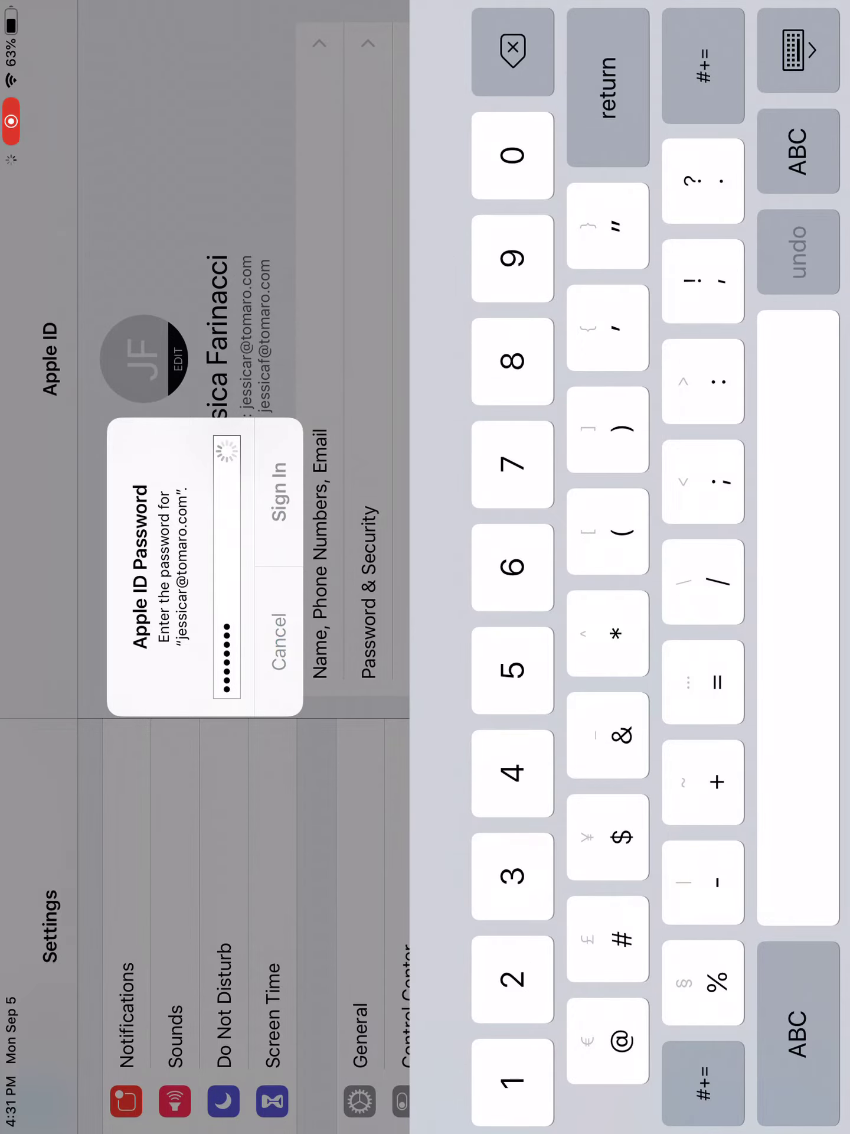
pyautogui.click(272, 482)
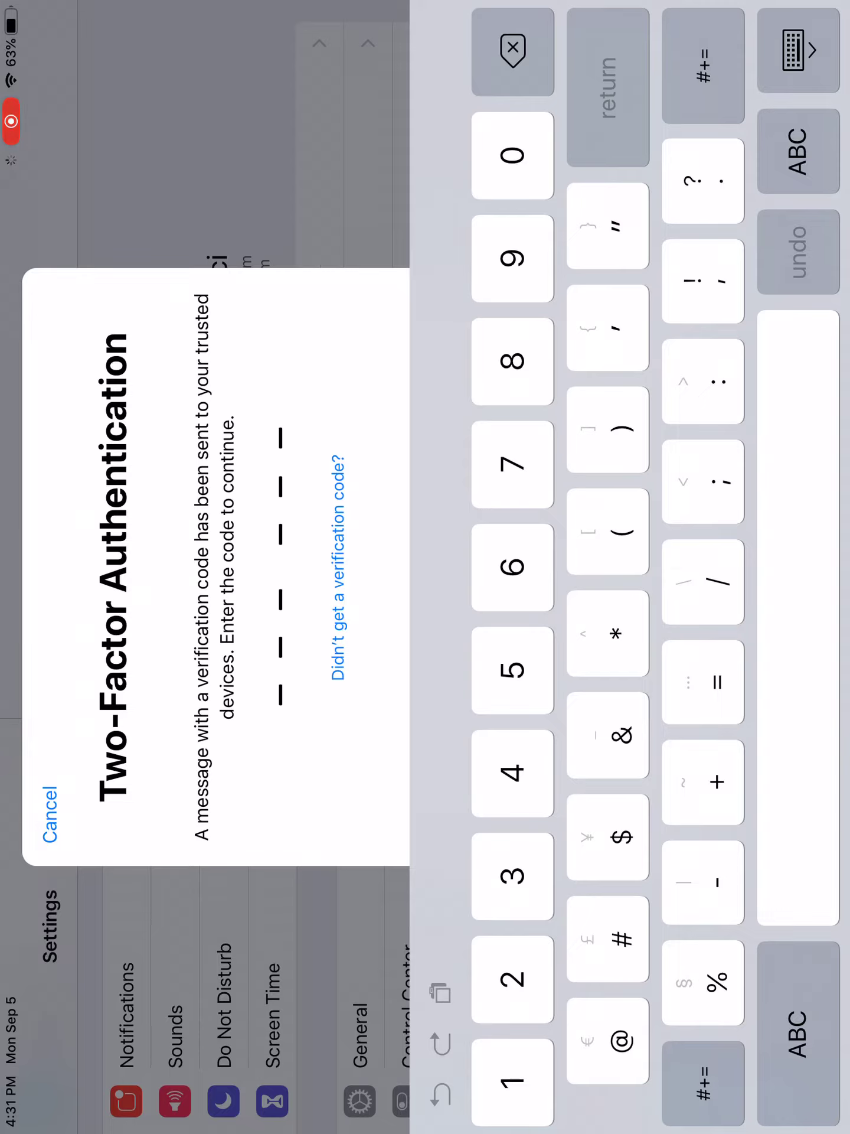
# Enter the first verification code digits 0 2 6 on the Two-Factor Authentication screen.
pyautogui.click(511, 979)
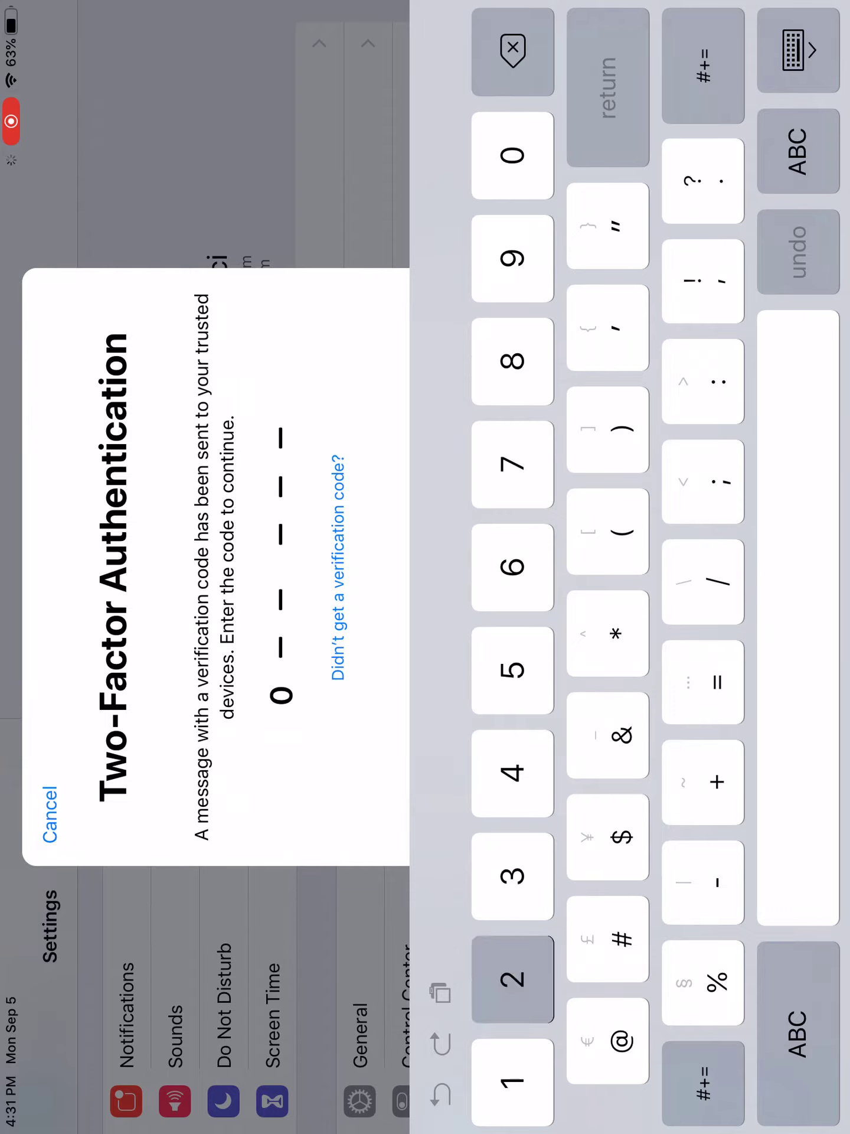
pyautogui.click(512, 977)
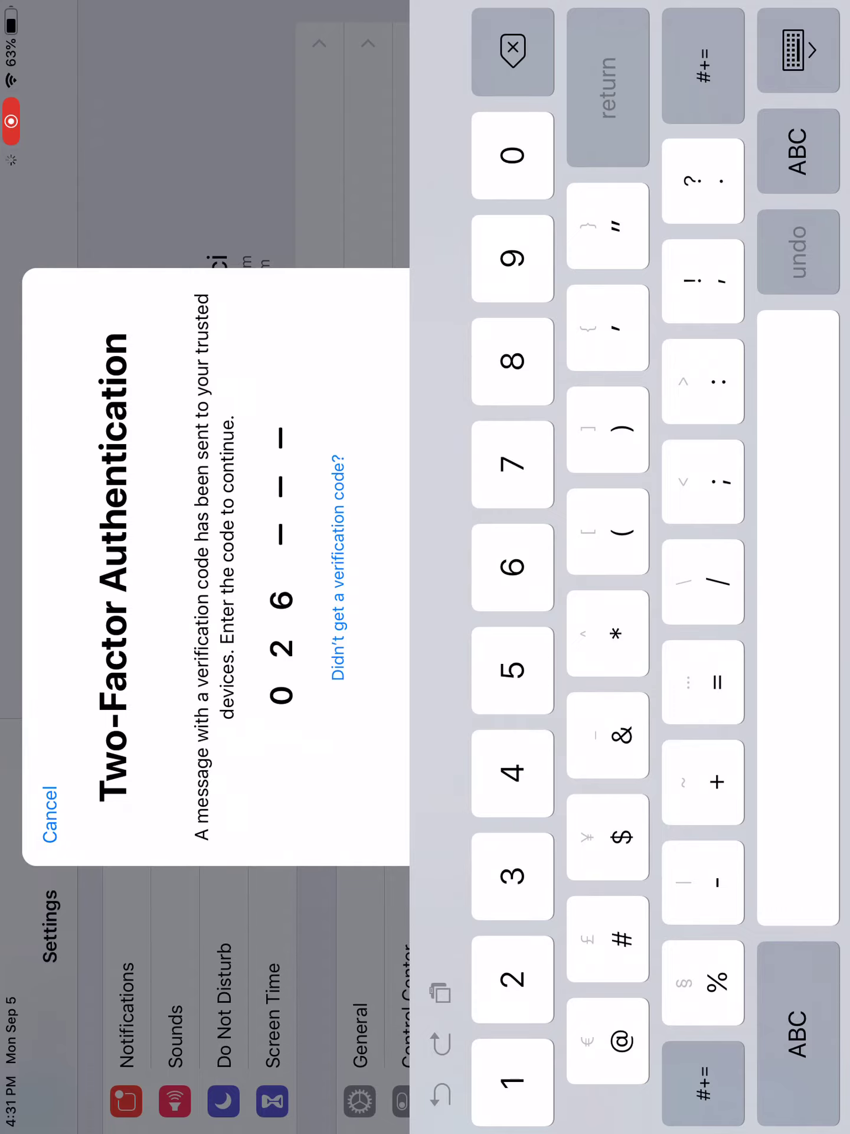